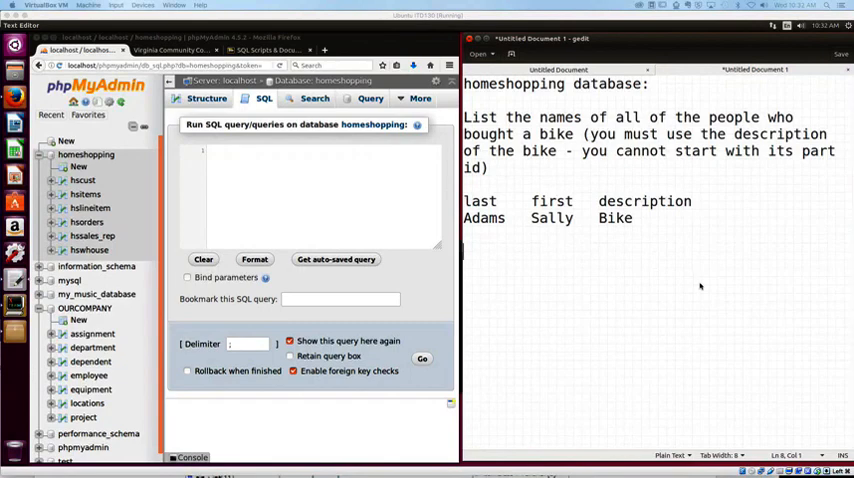
mouse_move(584, 178)
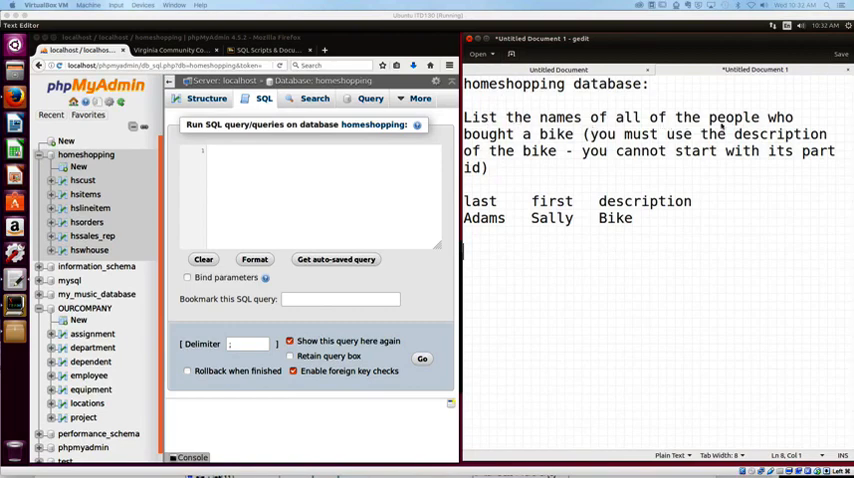
mouse_move(588, 148)
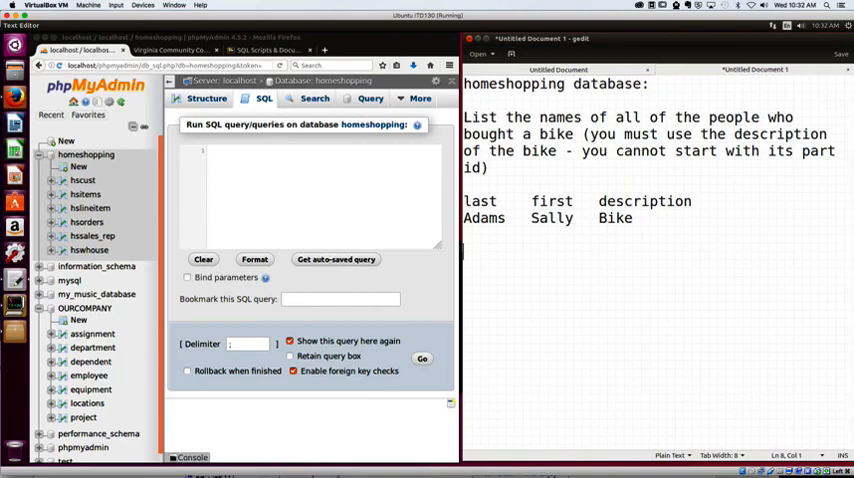
- Write the notes line "fields: first, last" below the sample output
type("fi")
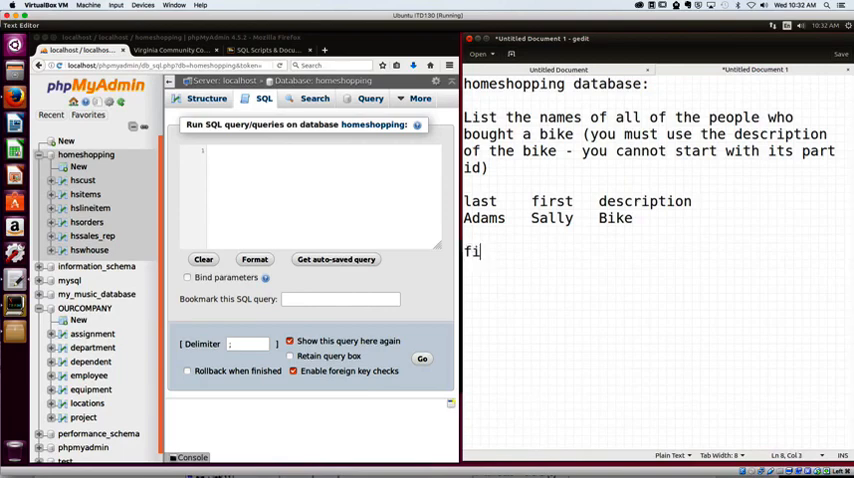
type("elds:")
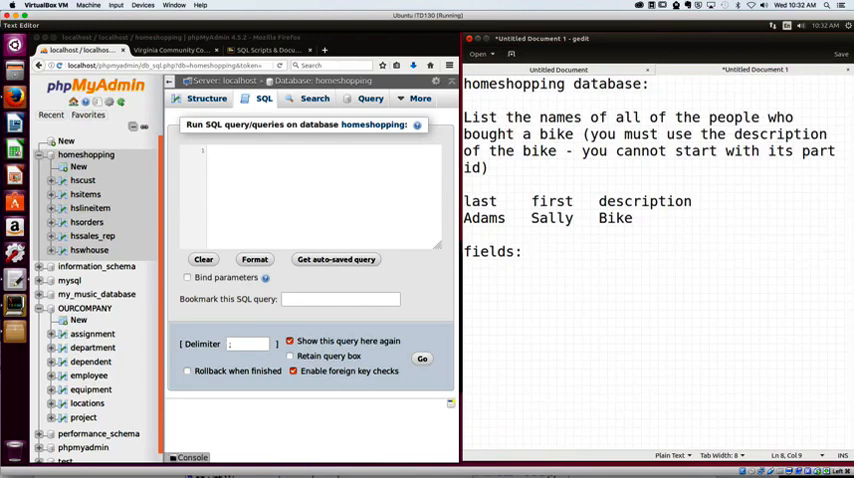
type("f")
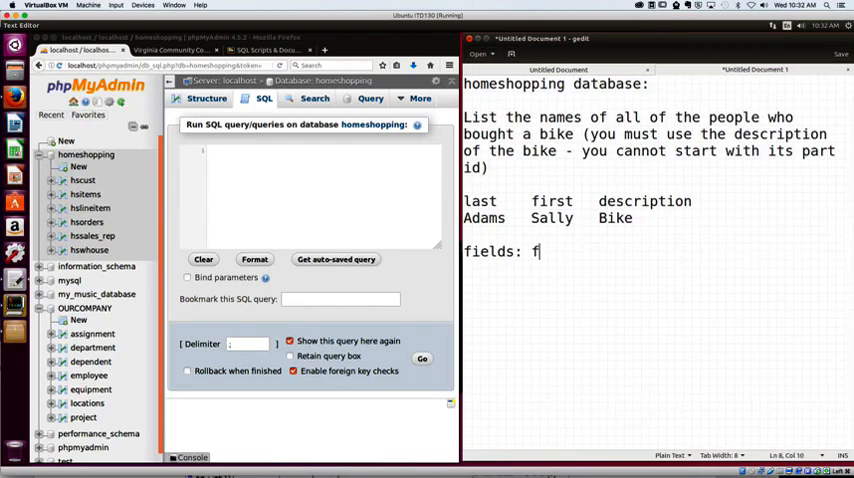
type("irs")
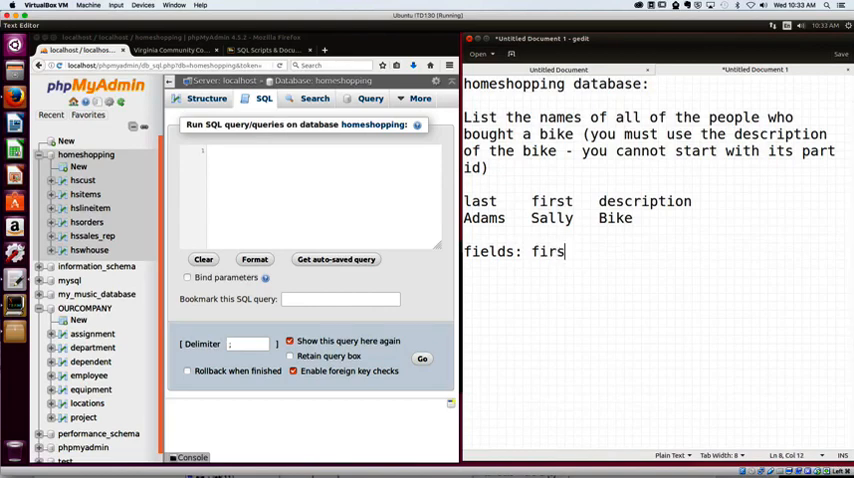
type("t, las")
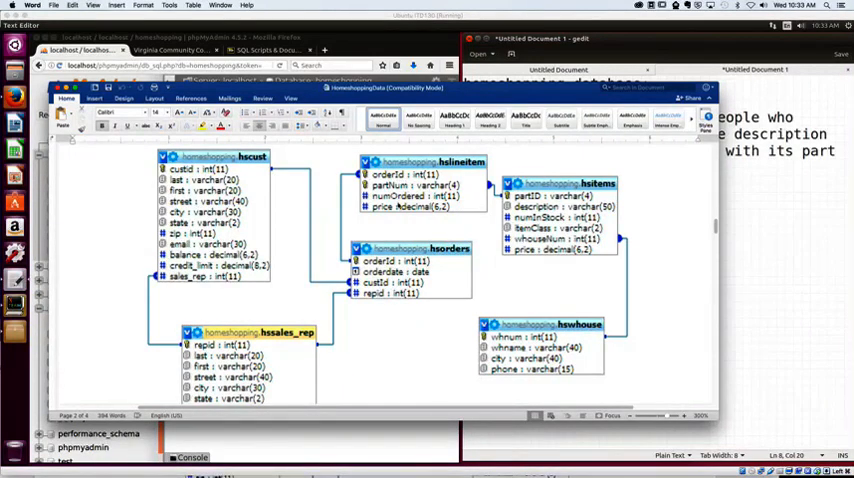
mouse_move(564, 216)
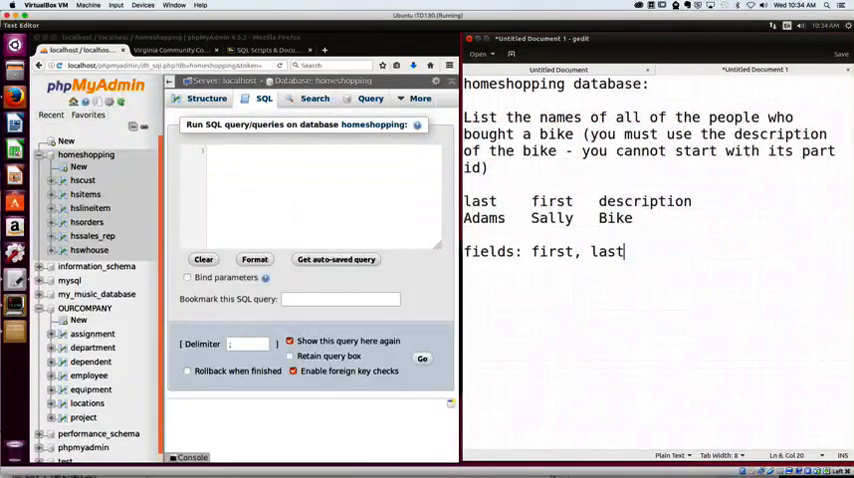
- Append ", description" to the fields line and begin a table line with hscust
type(", description")
type("table")
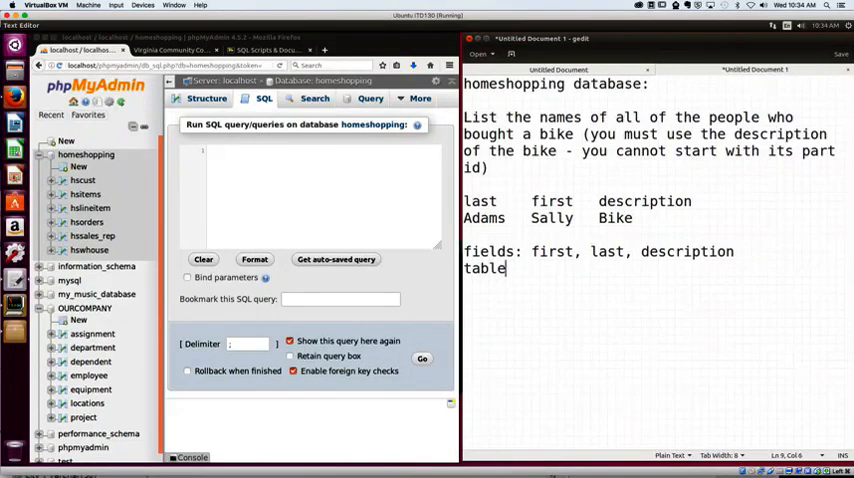
type(":")
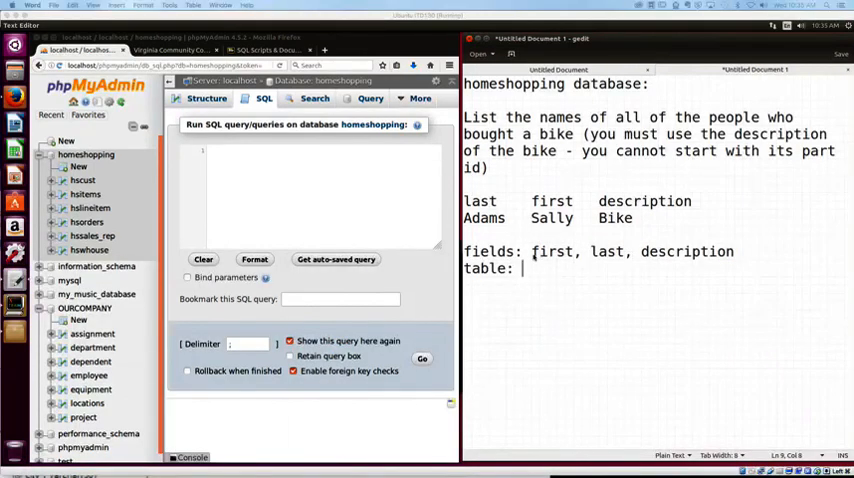
type("hsc")
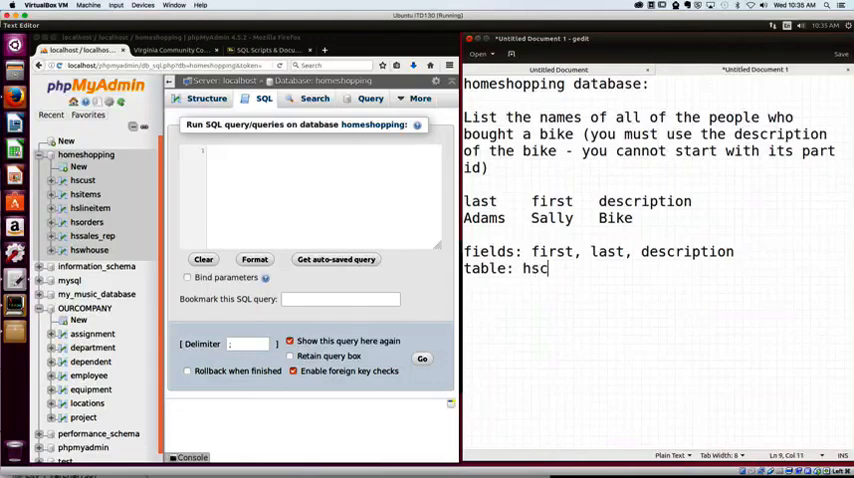
type("ust, l")
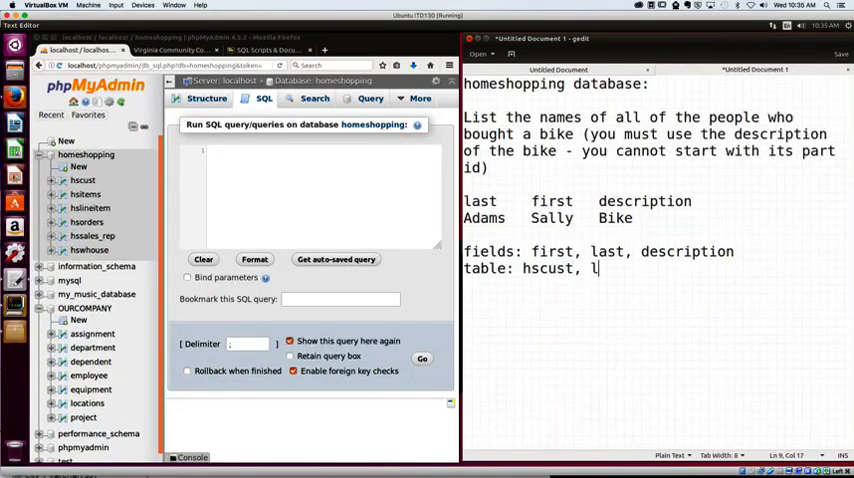
type("us")
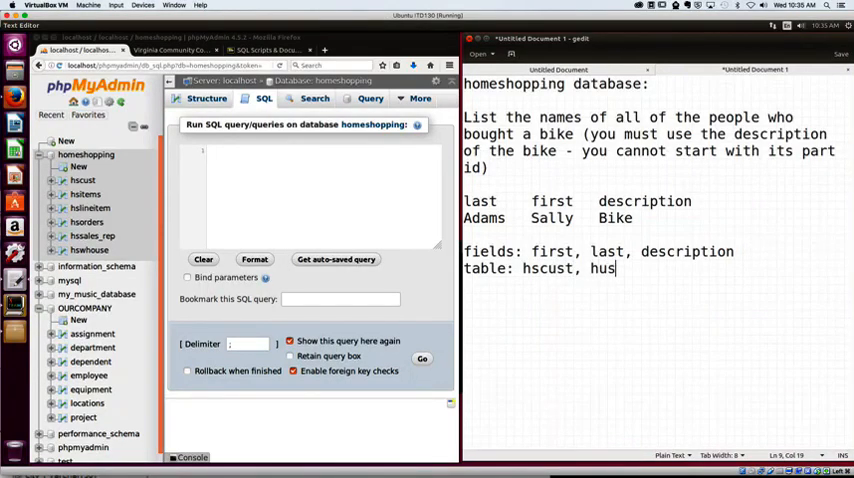
key("BackSpace")
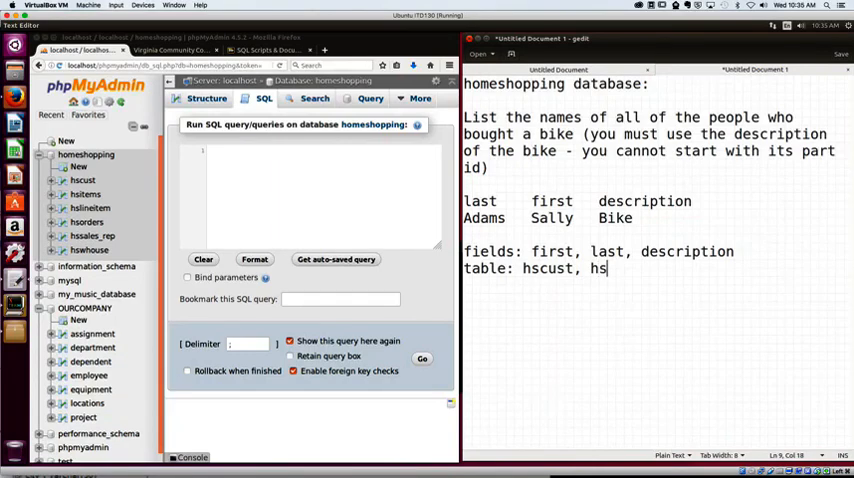
- Complete the table line as "hscust, hsorders,hslineitem,hsitems" and begin an hscust. reference
type("orders,")
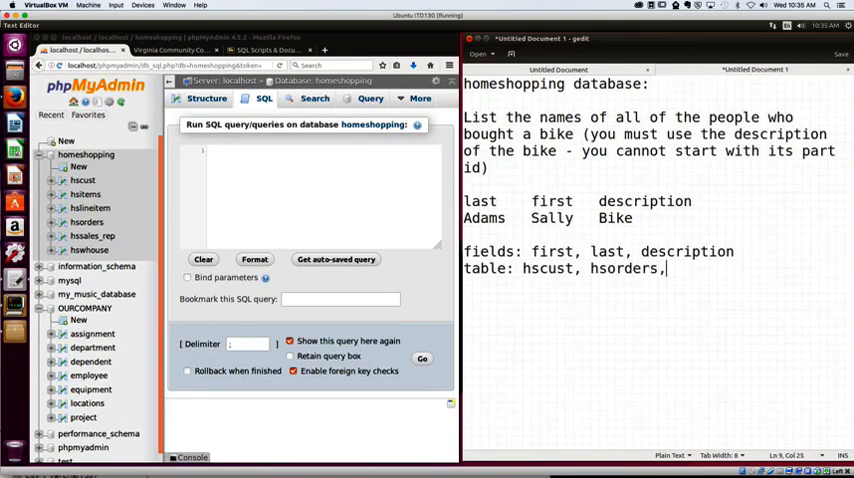
type("hs")
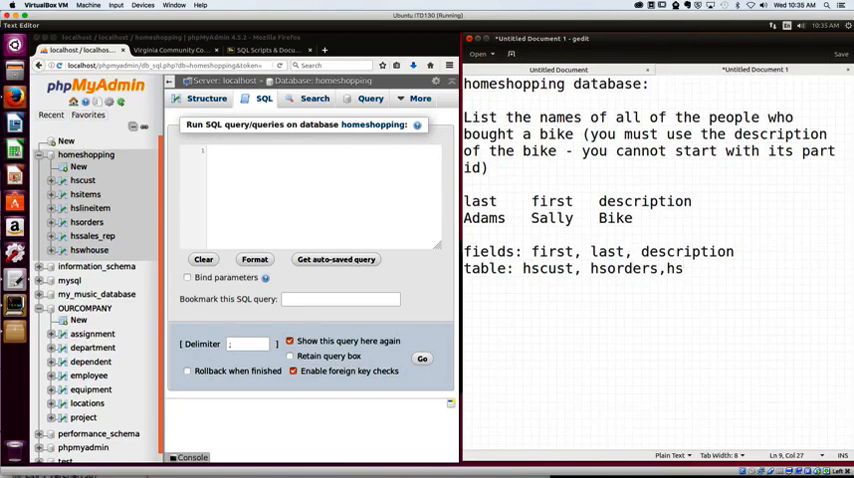
type("lineitem,")
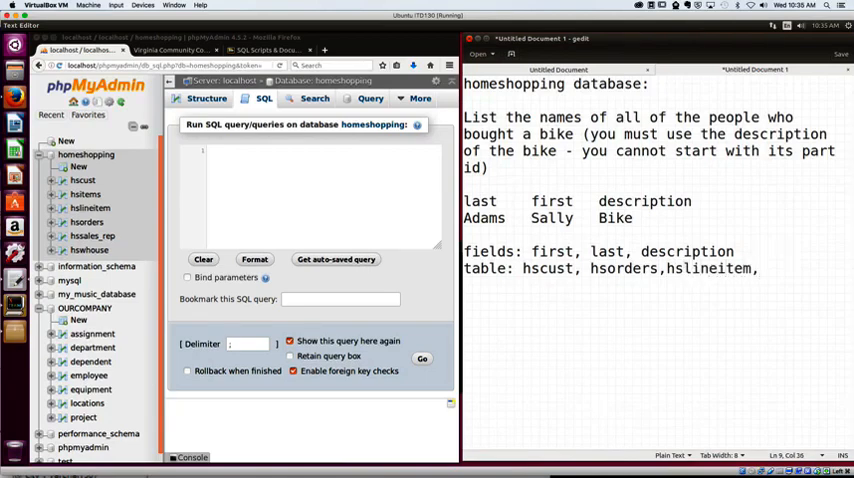
type("hsitems")
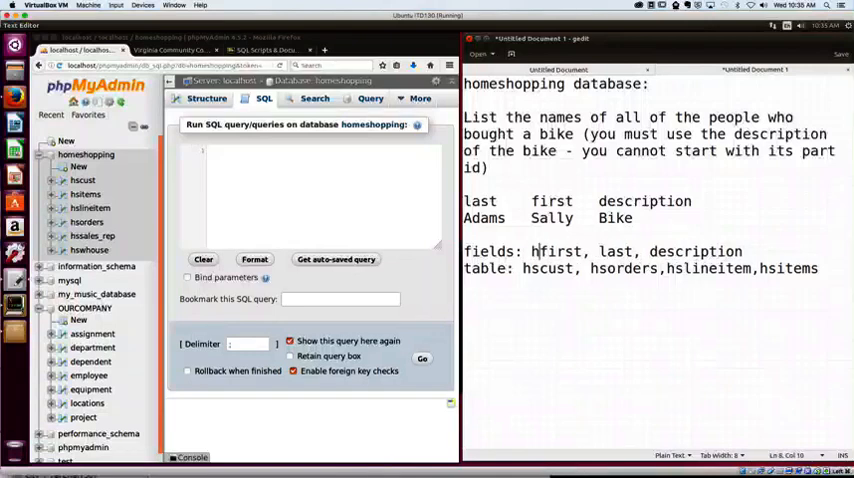
type("hscust.")
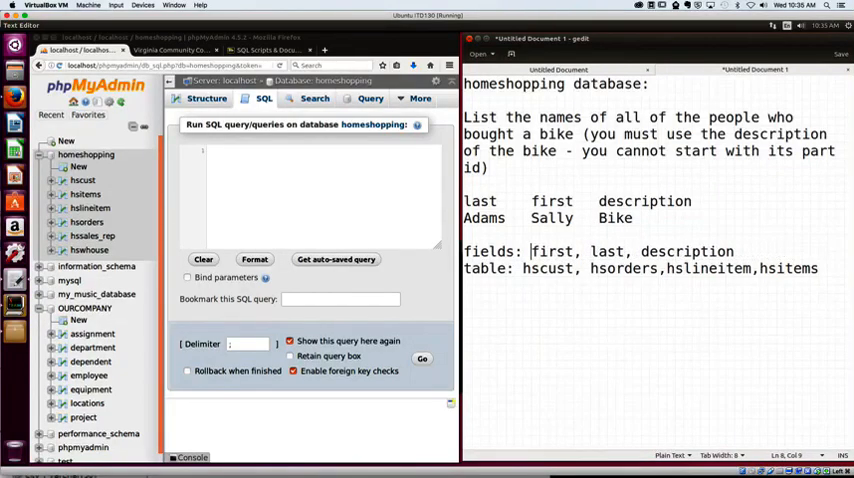
- Rewrite the notes as SELECT ... FROM the four tables, add a "filter: bike?" note, and begin WHERE
left_click(500, 250)
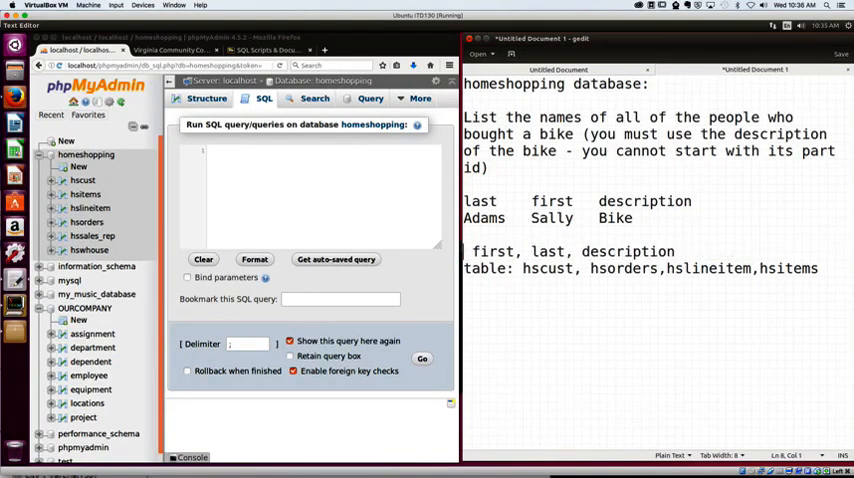
type("FROM")
type("SELECT ")
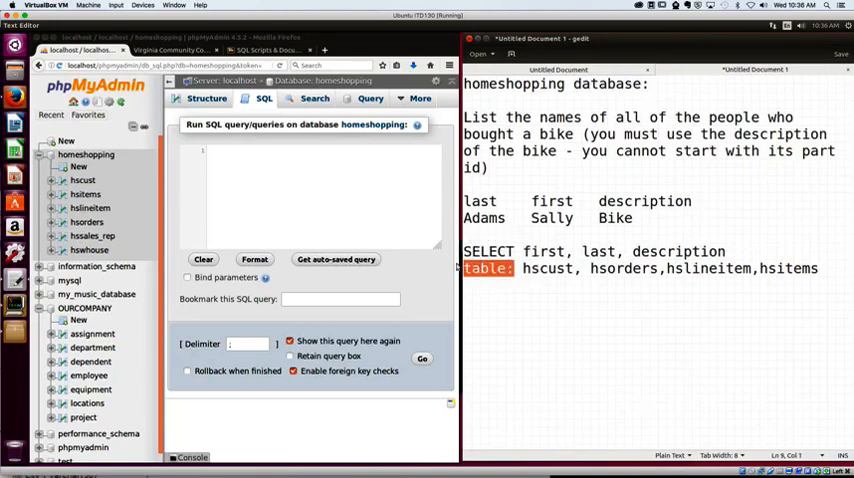
type("FROM")
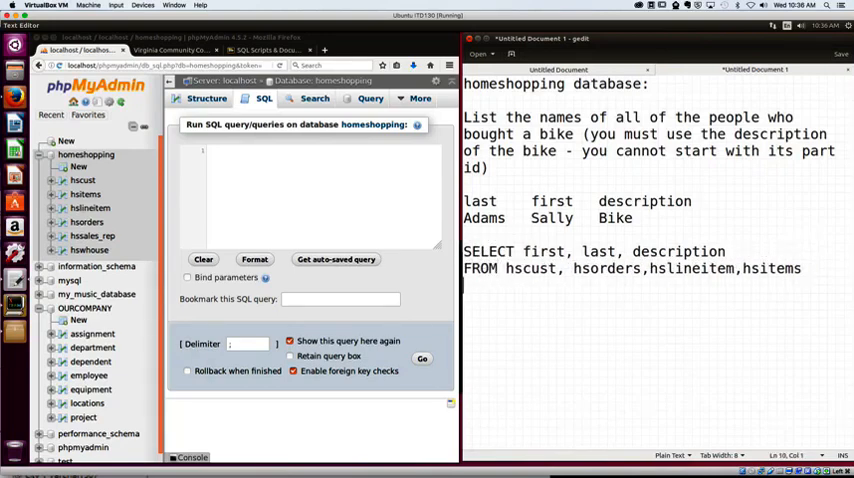
type("filter:")
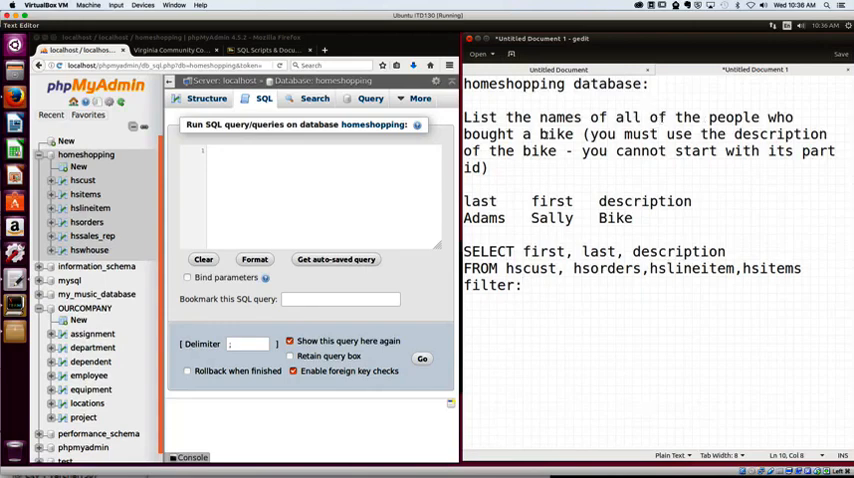
type("bi")
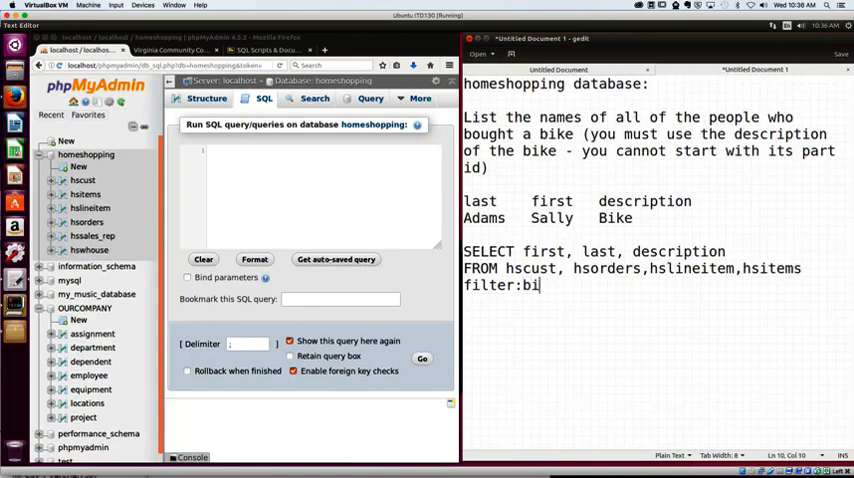
type("ke?")
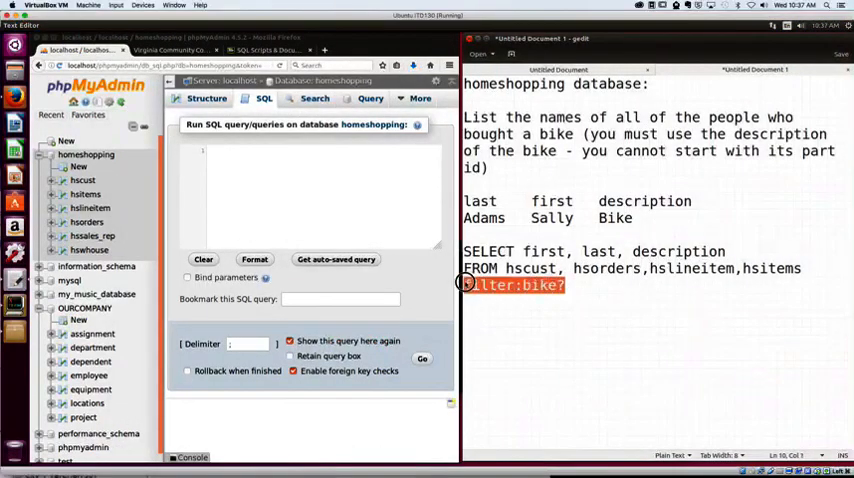
type("WHERE")
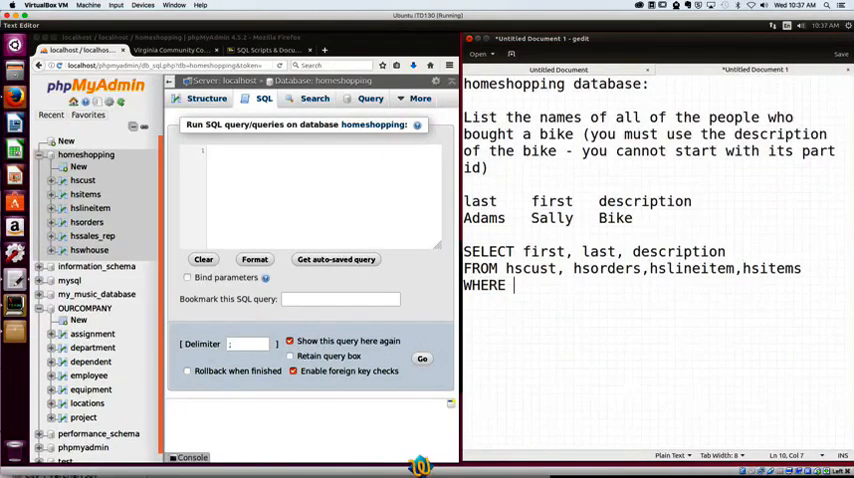
- Write the join condition hscust.custid=hsorders.custID after WHERE
type("hscust")
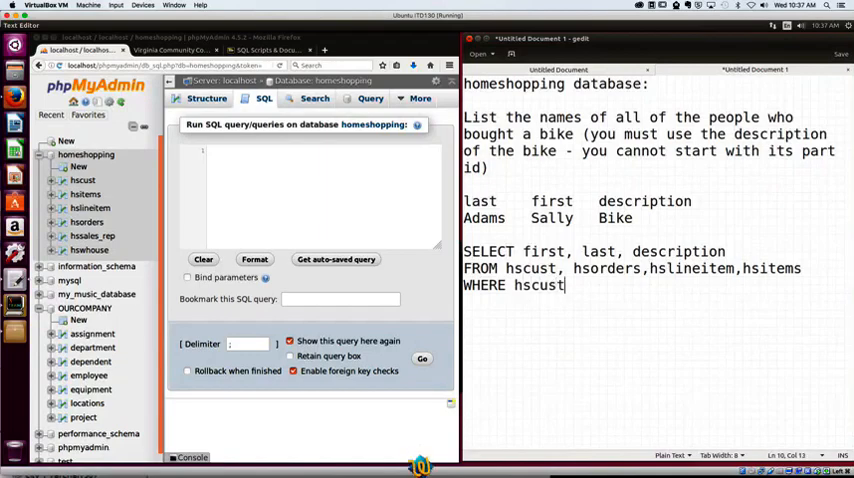
type(".cust")
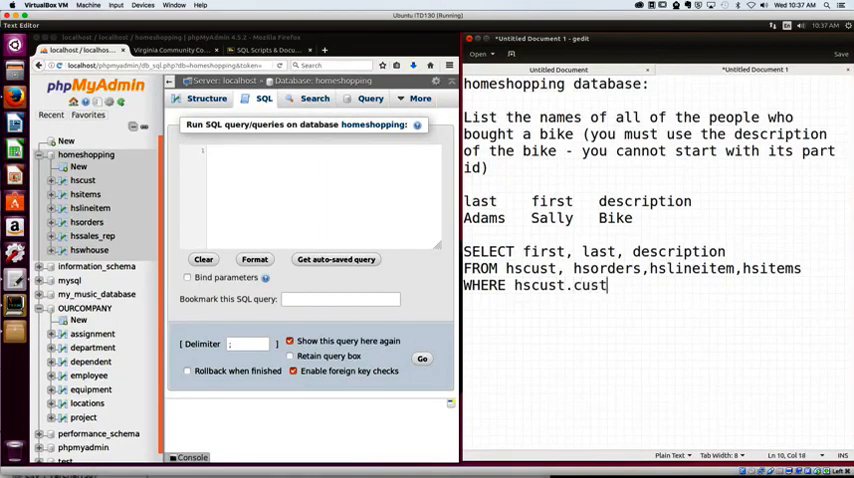
type("i")
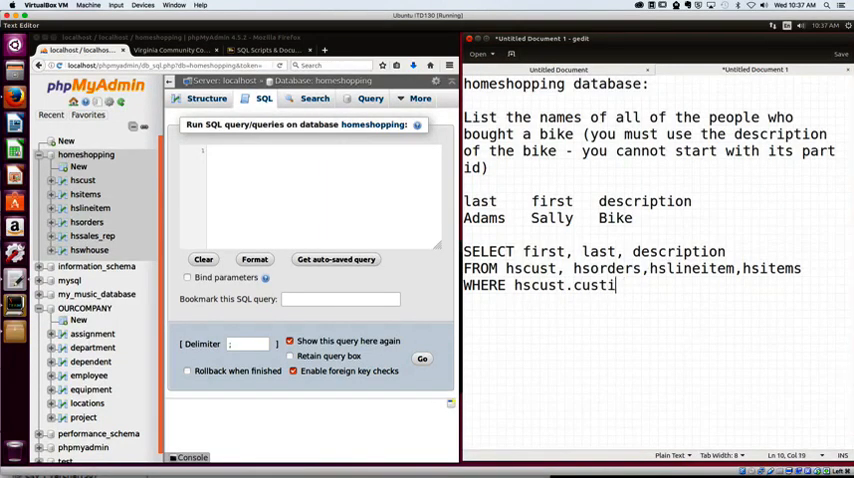
type("d=")
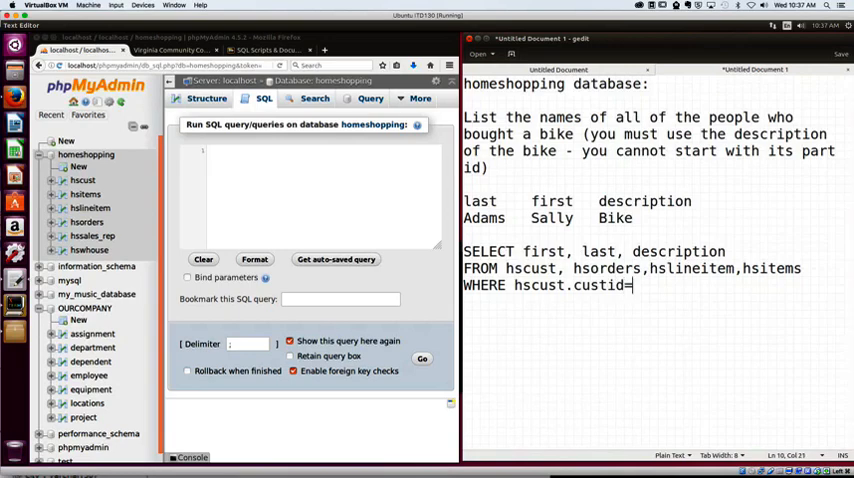
type("hsorder")
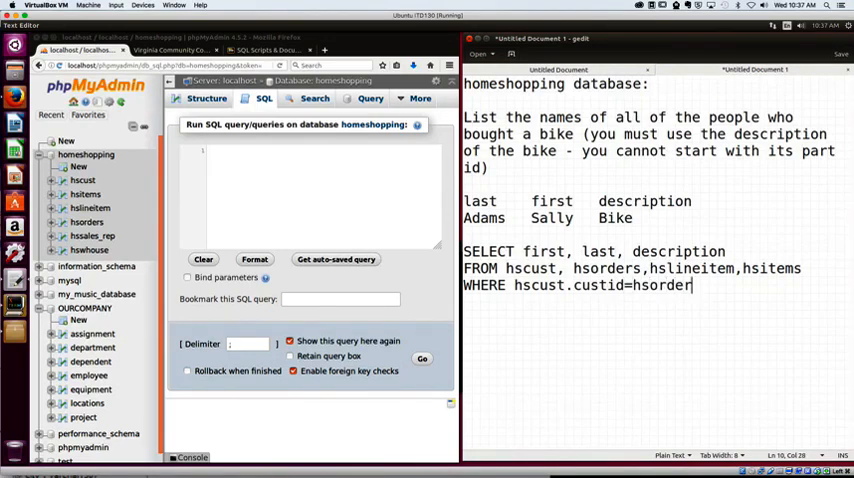
type("s.cu")
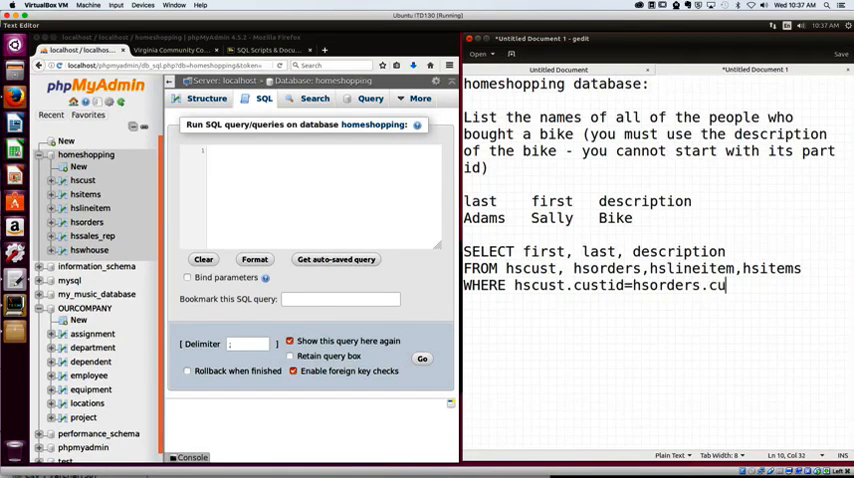
type("stI")
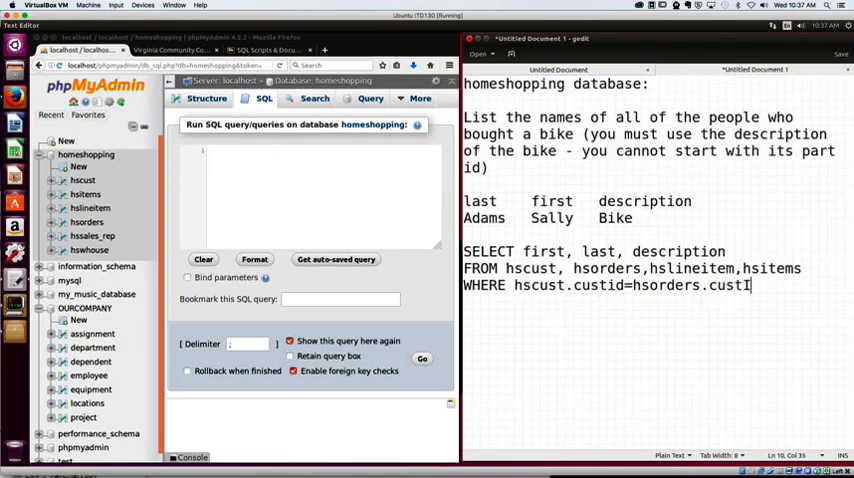
type("D")
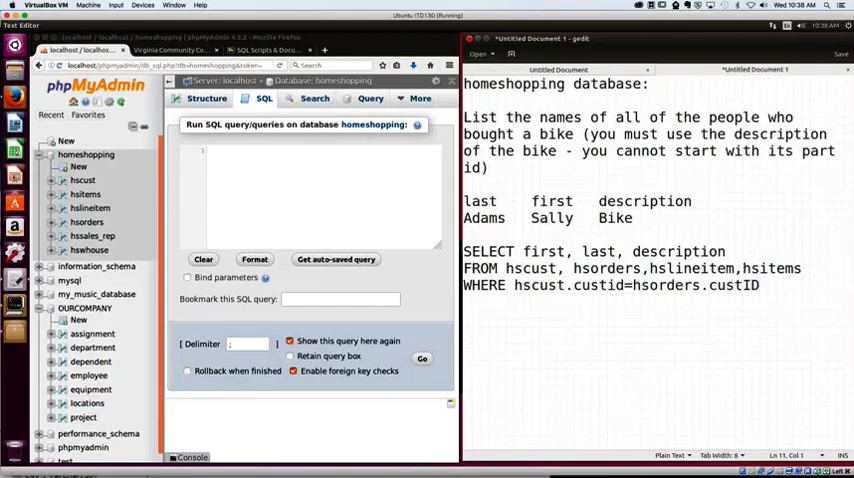
- Begin the second condition "AND hsorders.orderID="
type("A")
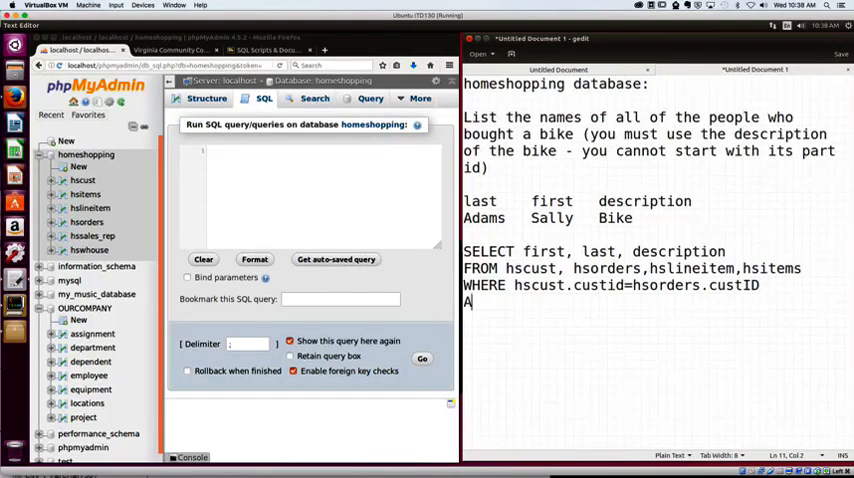
type("ND")
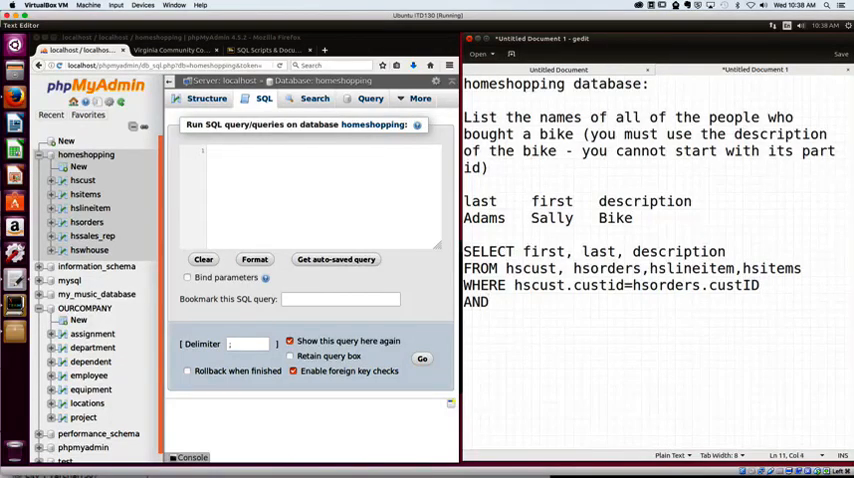
type("hs")
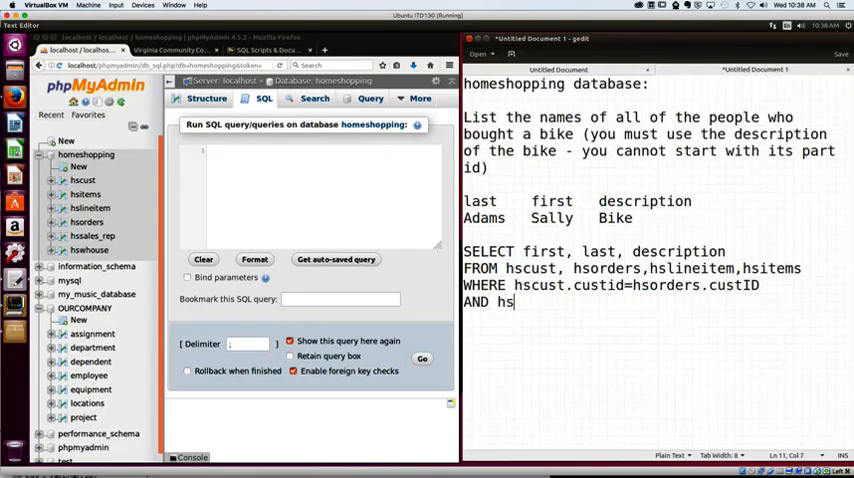
type("orders")
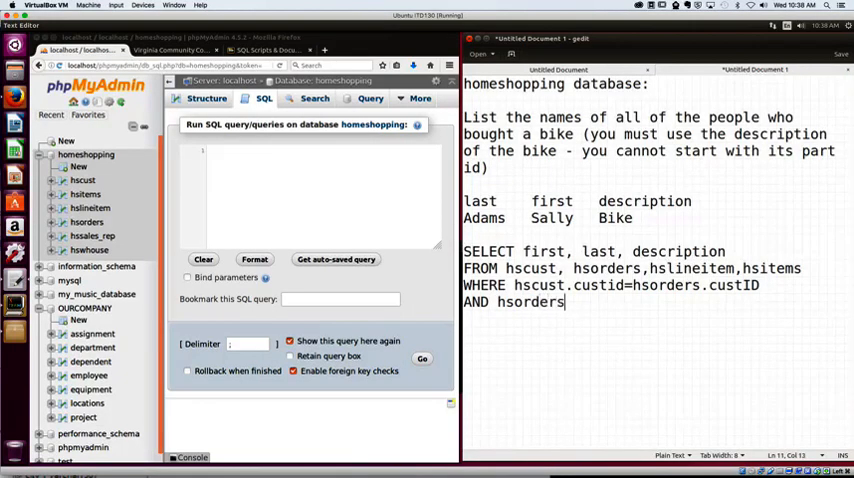
type(".order")
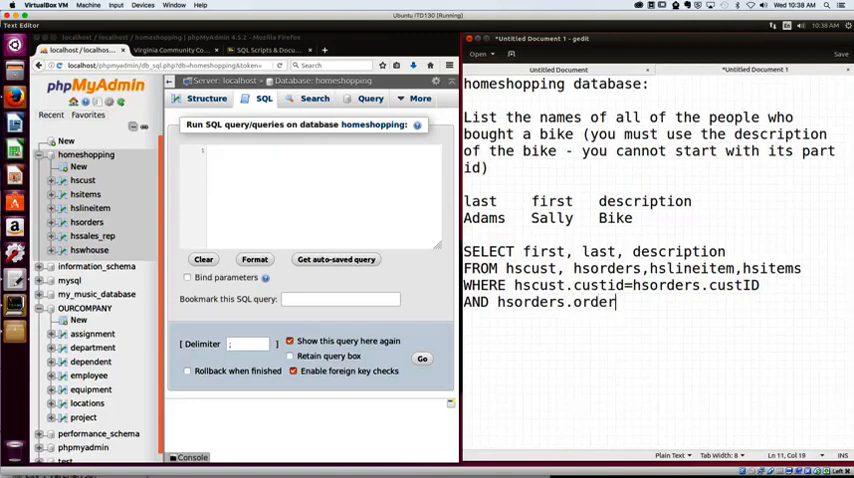
type("ID")
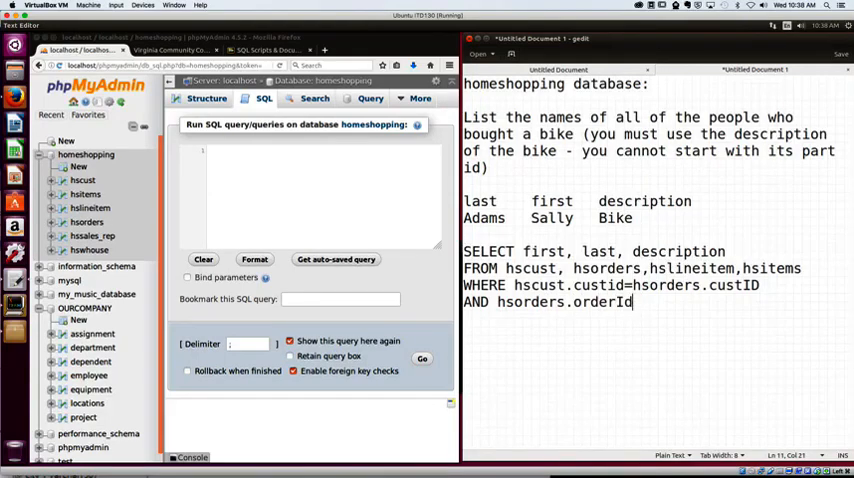
type("=")
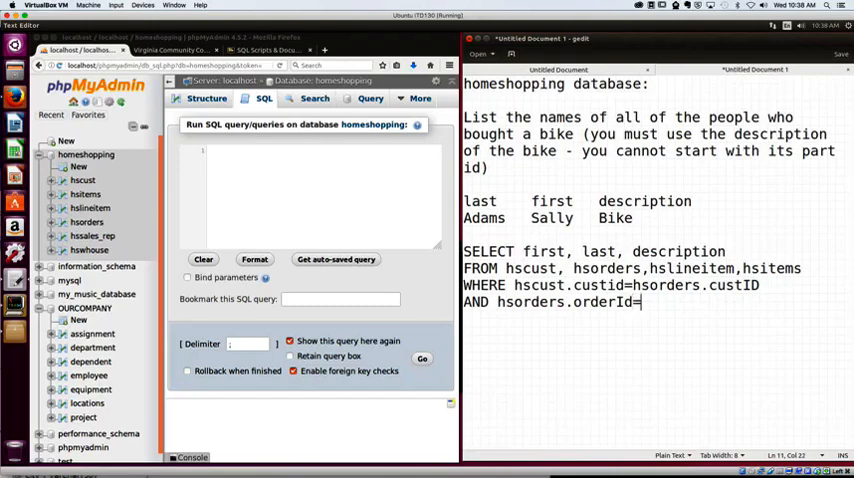
- Complete it with hslineitem.orderId, joining orders to line items
type("HSline")
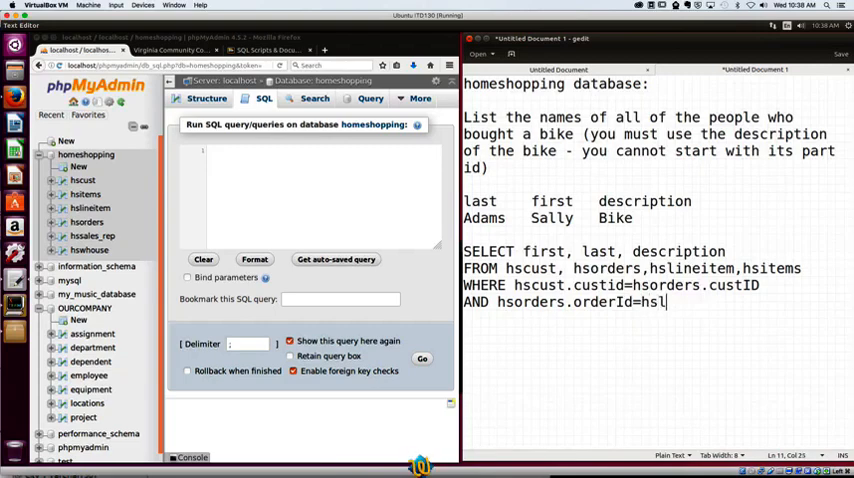
type("ineitem")
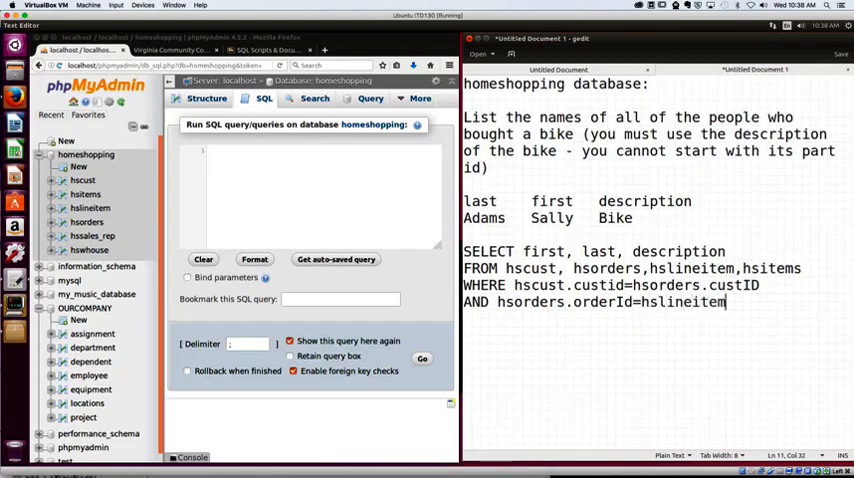
type(".order")
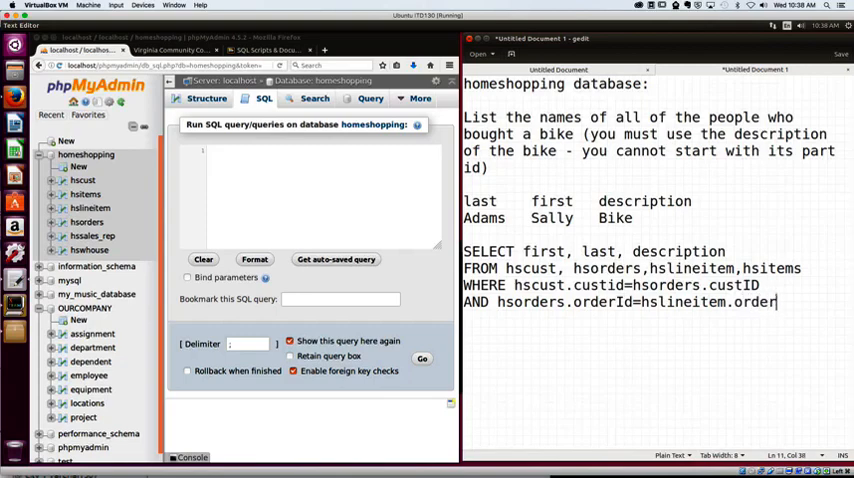
type("Id")
type("AND")
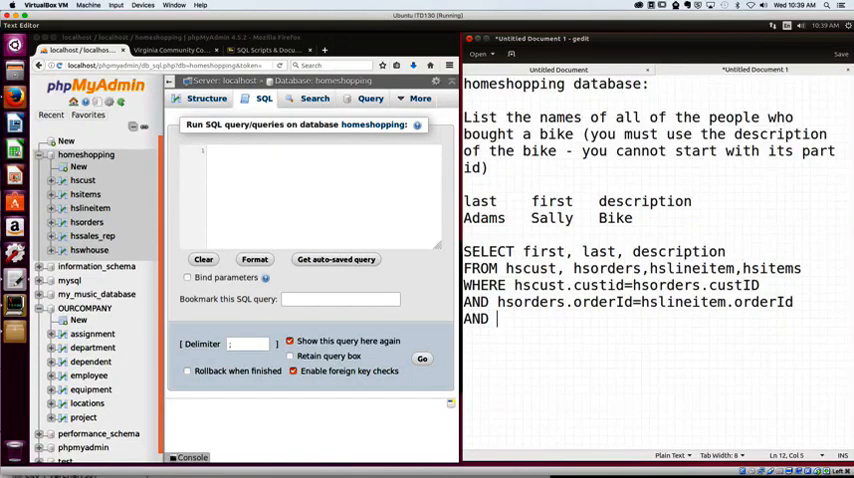
- Write the third condition hsorders.orderId=hsitems.partID after AND
type("hsorde")
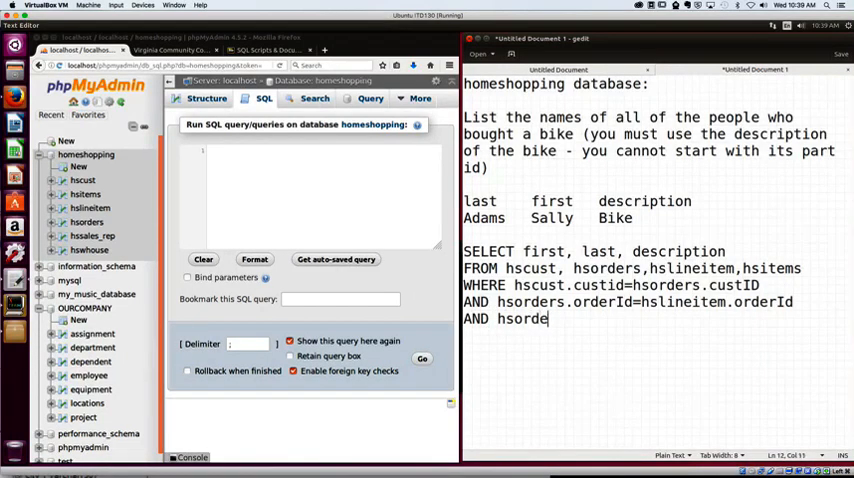
type("rs.")
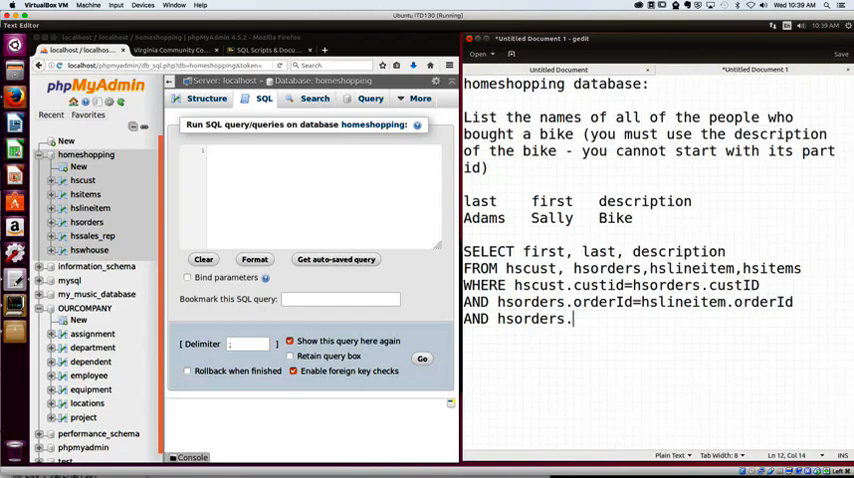
type("orderI")
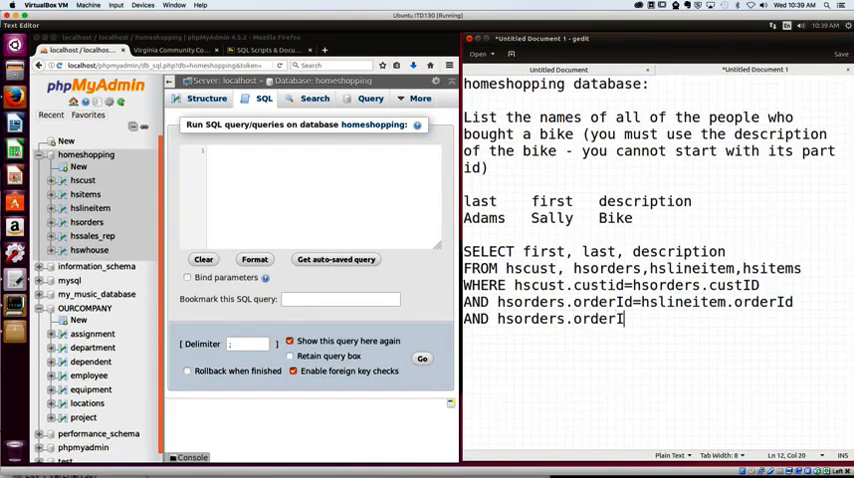
type("d=")
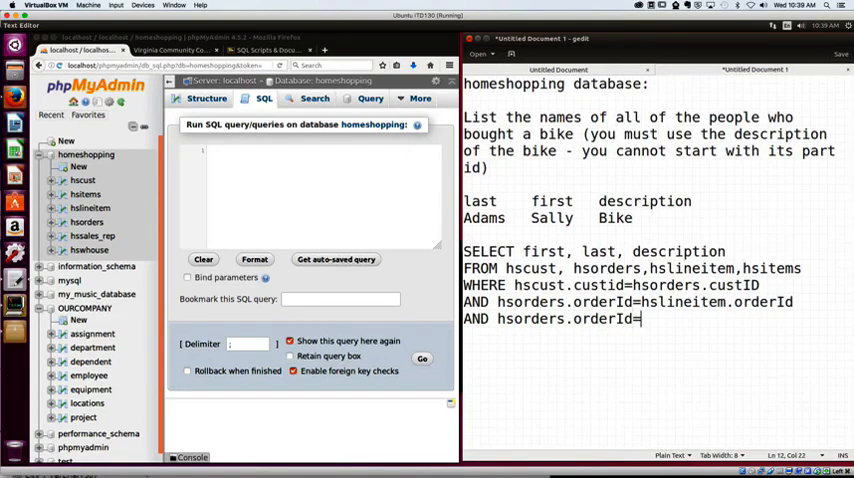
type("hsite")
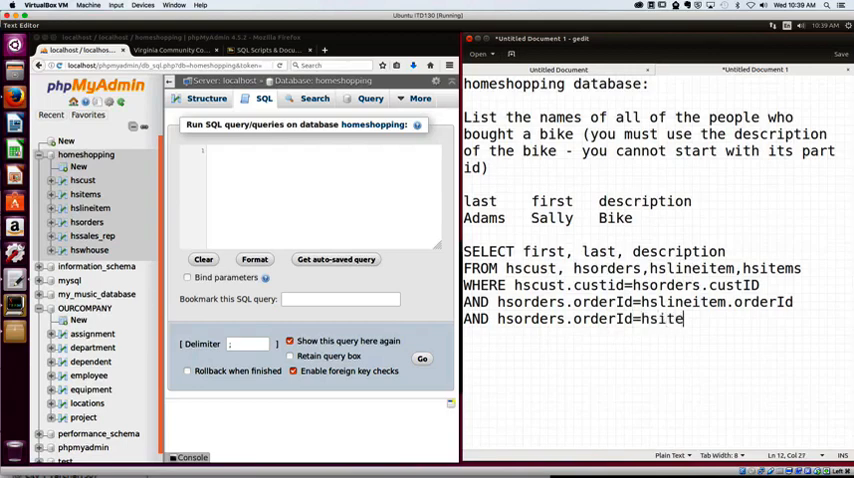
type("ms.pa")
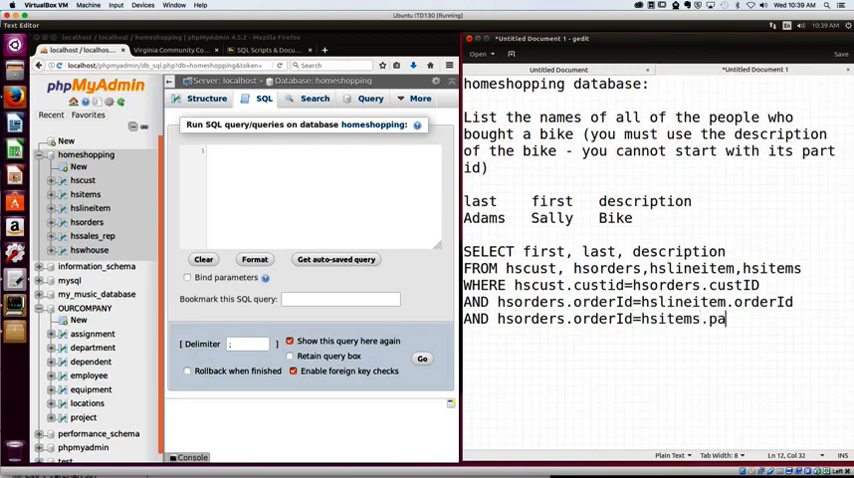
type("rtID")
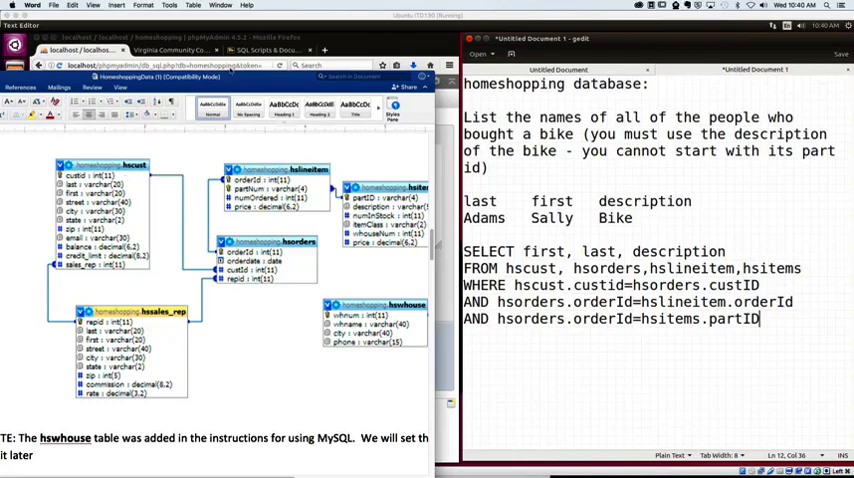
- Bring up the Word schema document and scroll down to the hsitems sample data
left_click(262, 98)
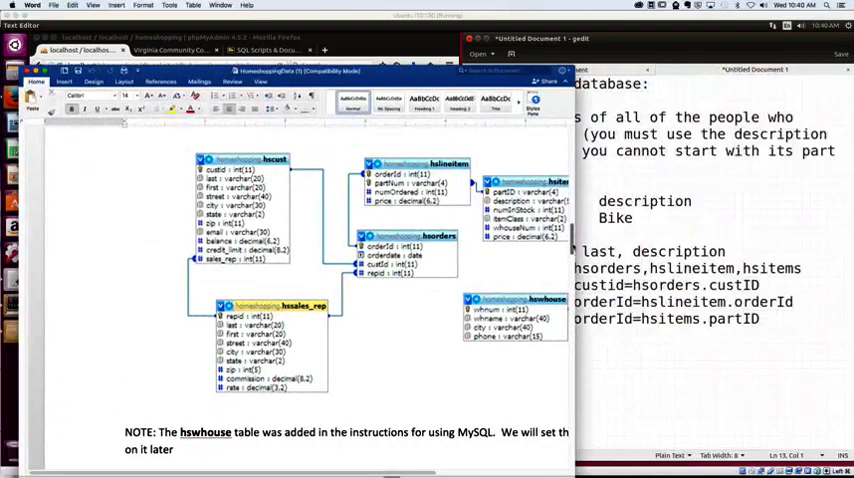
scroll("down", 3)
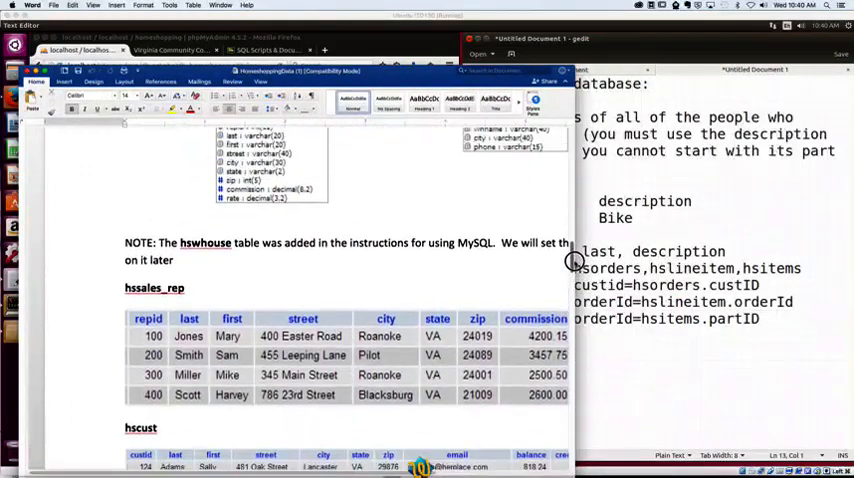
scroll("down", 3)
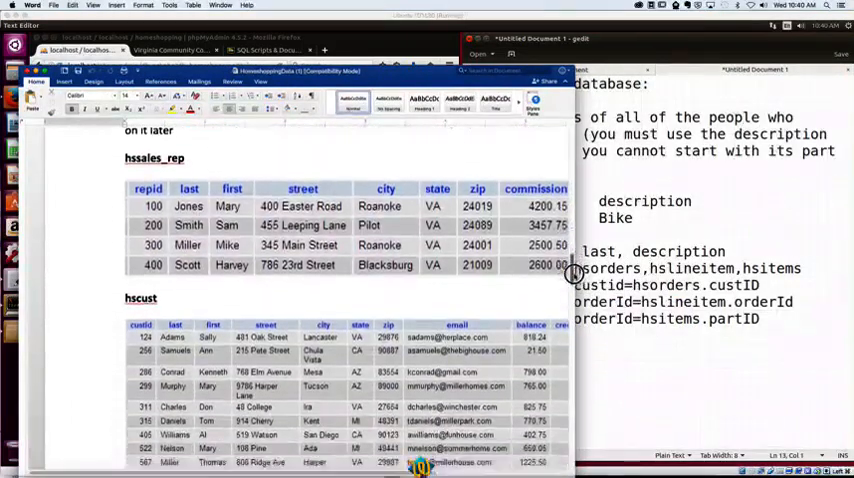
scroll("down", 3)
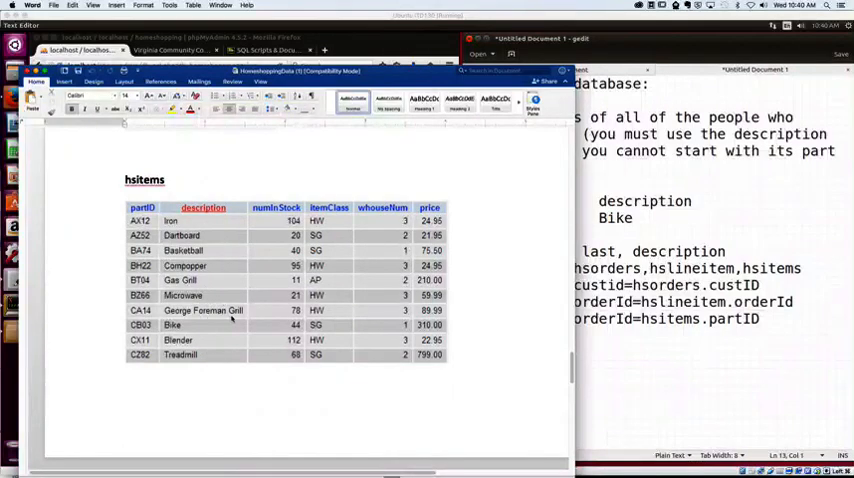
mouse_move(370, 240)
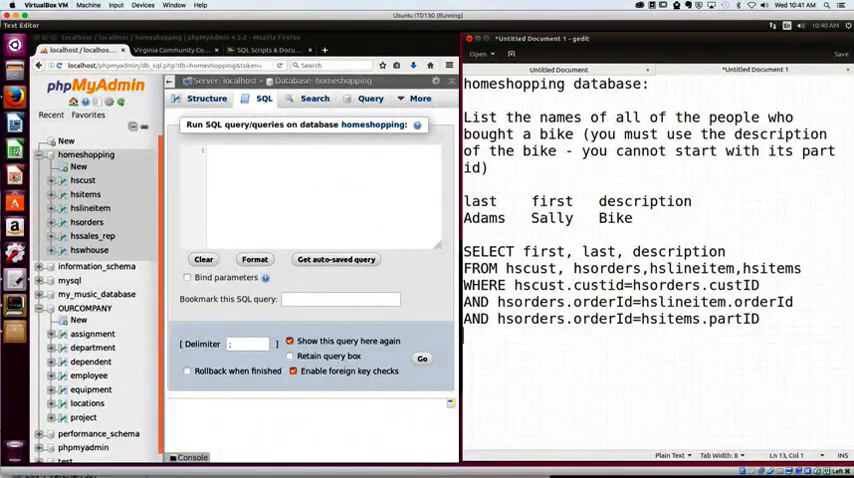
- Add the final condition AND ...description='Bike' to the query
type("AND")
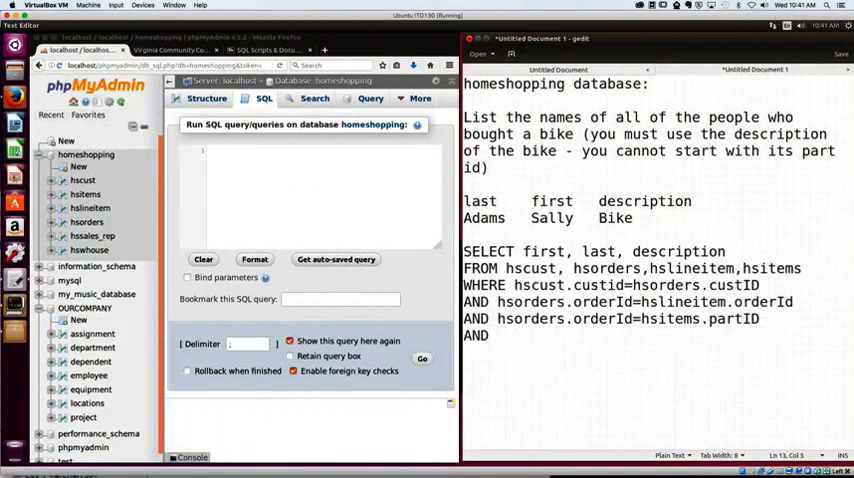
type("h")
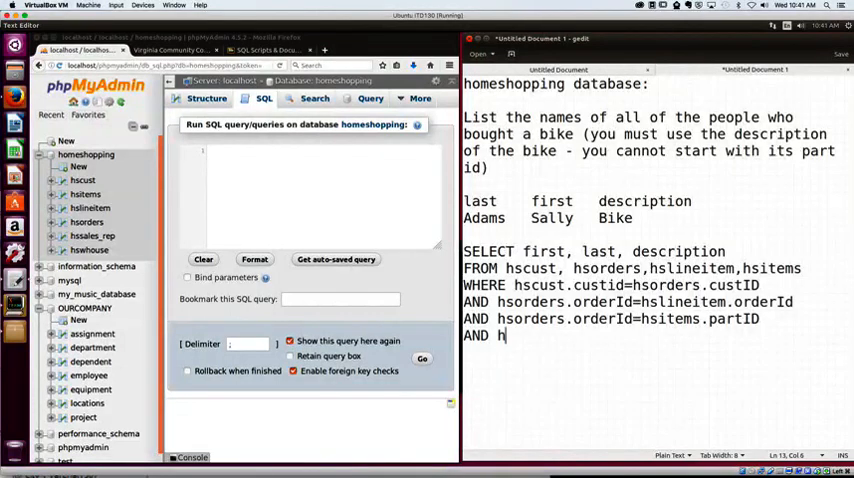
type("sline")
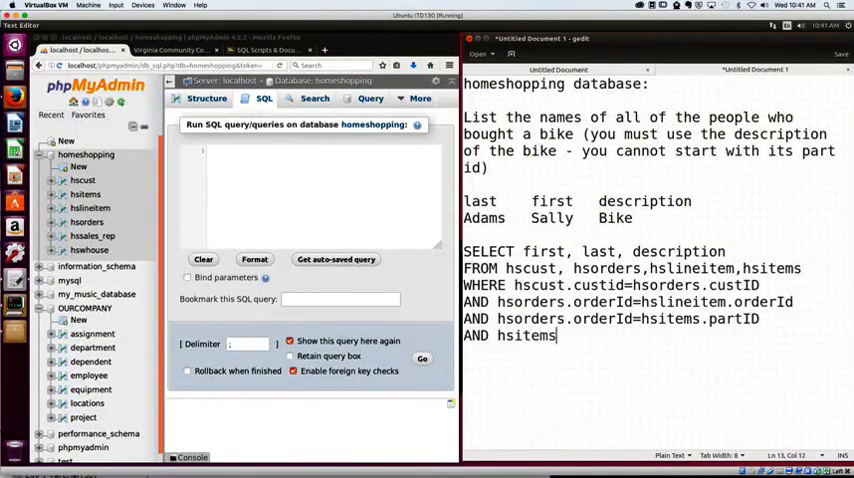
type(".de")
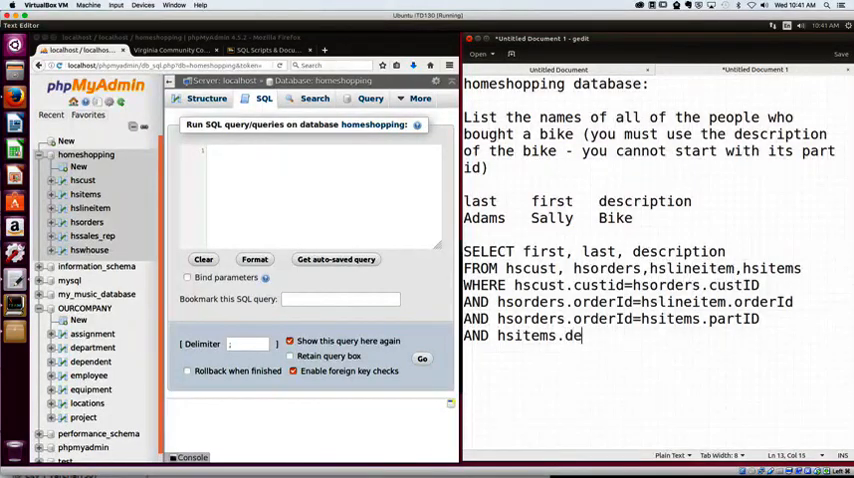
type("scription")
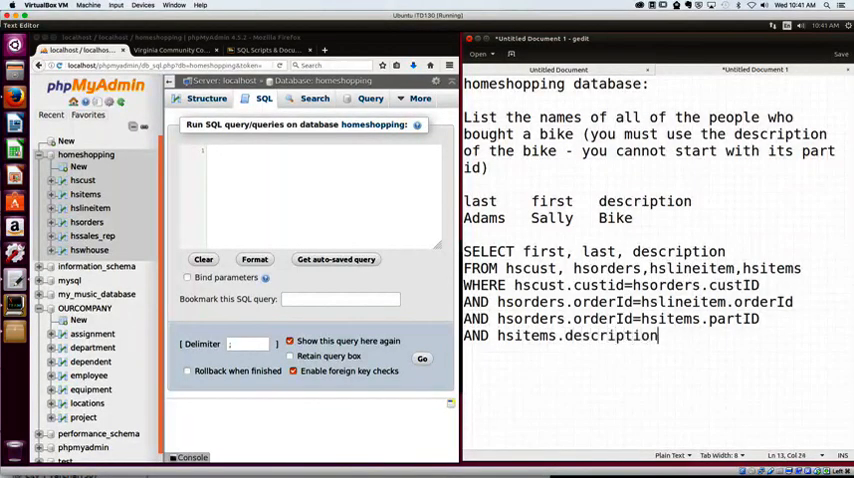
type("='Bike")
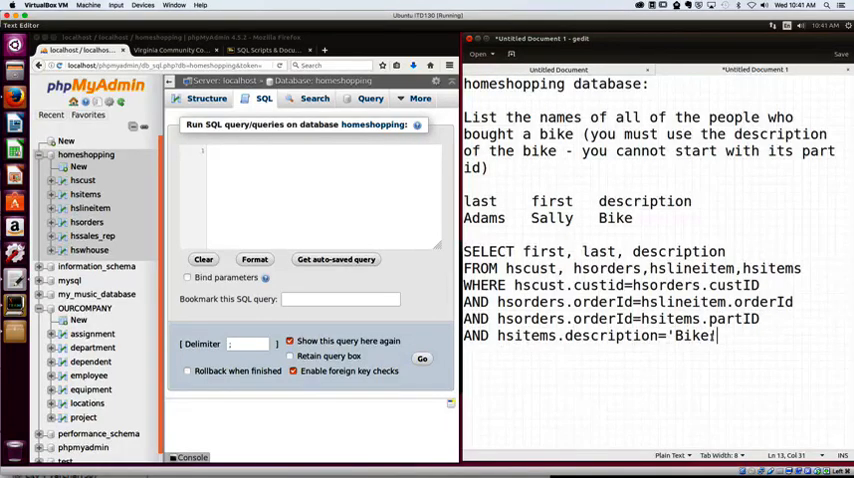
type("'")
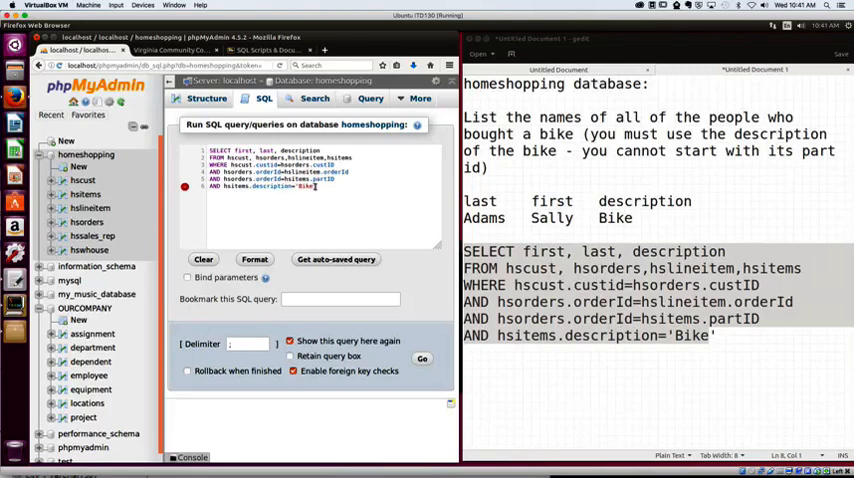
mouse_move(368, 208)
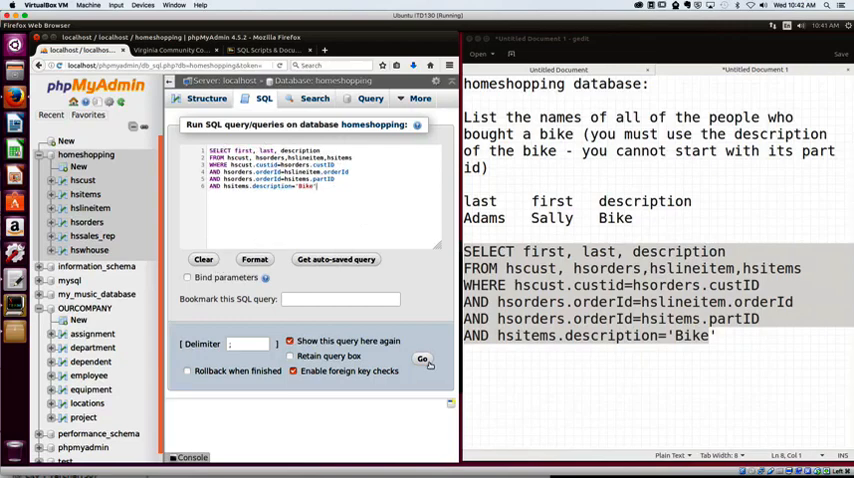
- Run the Bike query with Go, get an empty result, and choose Edit inline
left_click(422, 360)
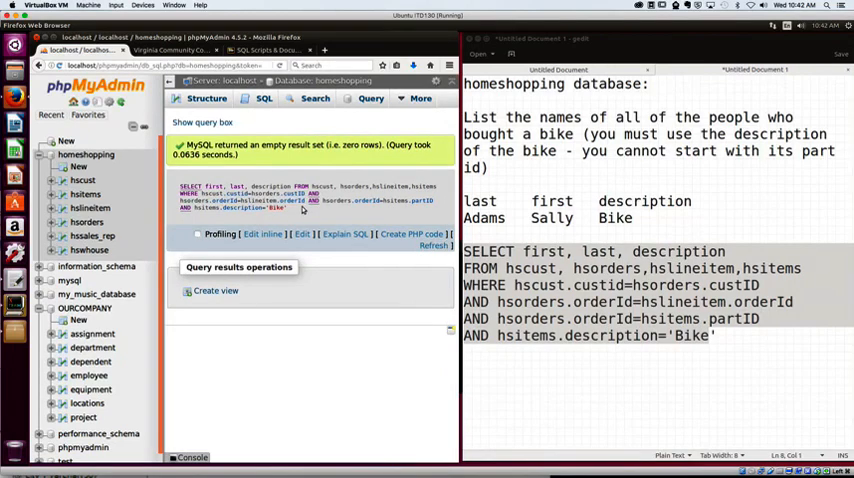
mouse_move(304, 208)
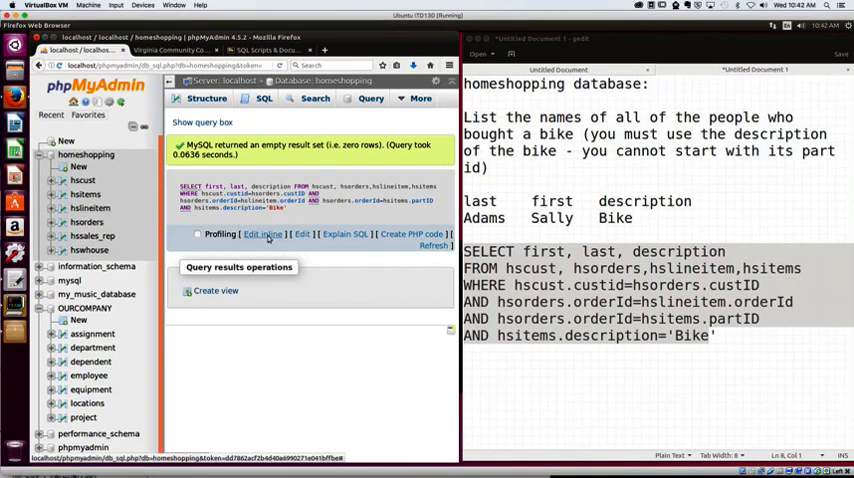
left_click(264, 232)
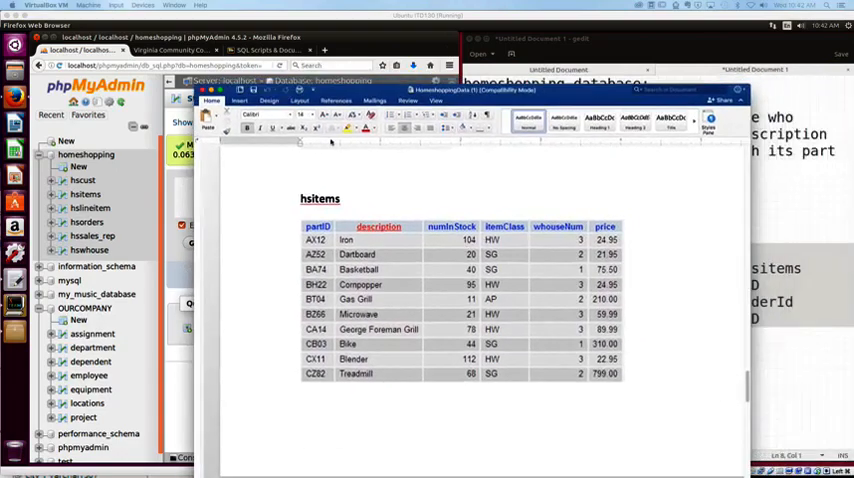
- Scroll the Word document to check the hsitems description column for Bike
scroll("down", 3)
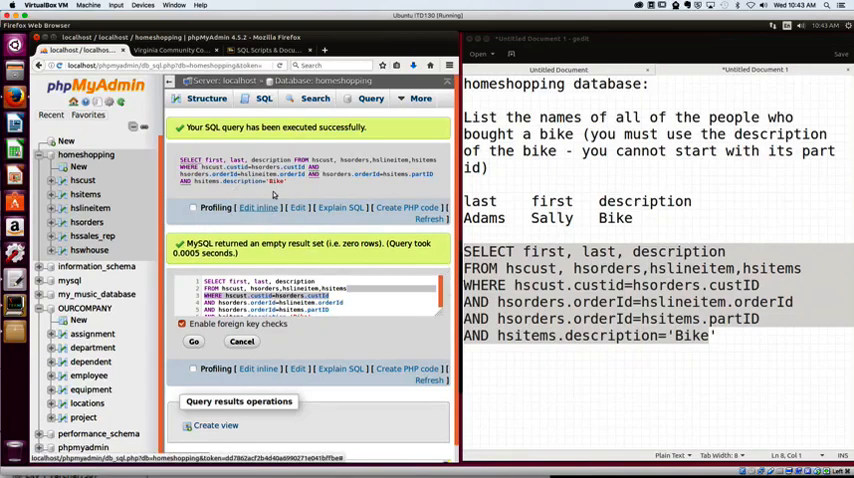
- Return to the SQL query box holding the Bike query for homeshopping
left_click(264, 98)
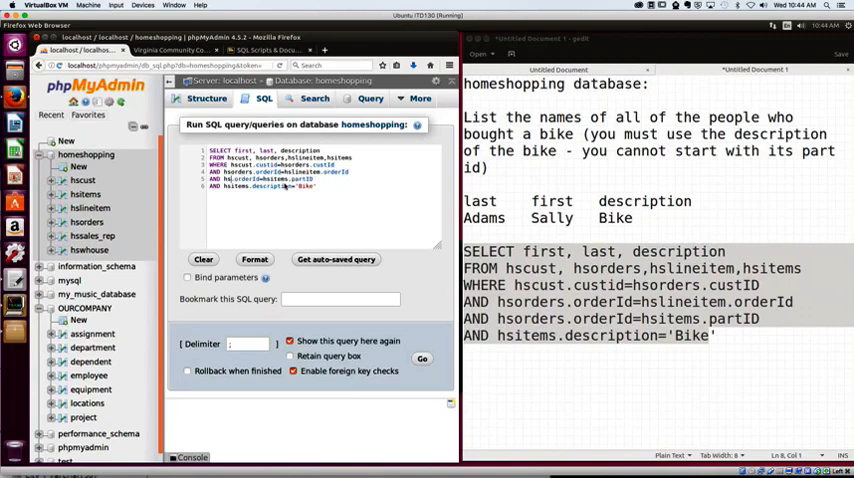
- Select the wrong table name in the join line to correct it
double_click(242, 188)
type("lineitem.partNum")
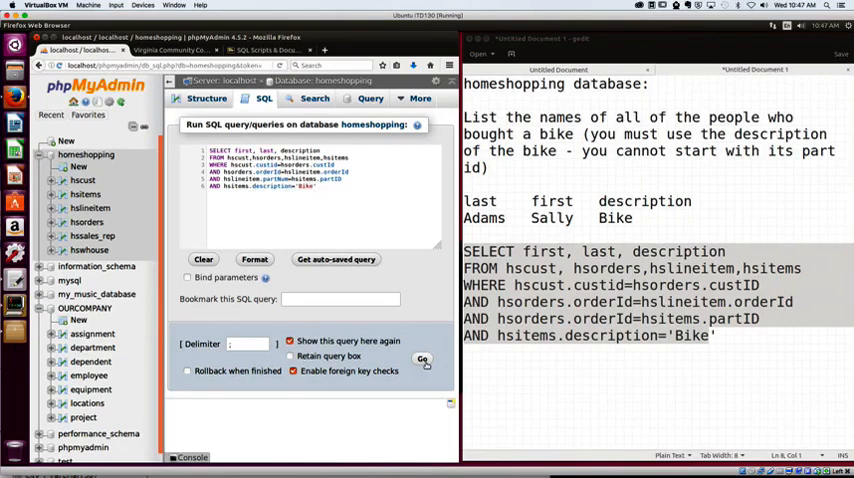
- Run the corrected query returning Sally Adams, Charles Dan, Al Williams and Mary Nelson, then edit it inline
left_click(422, 360)
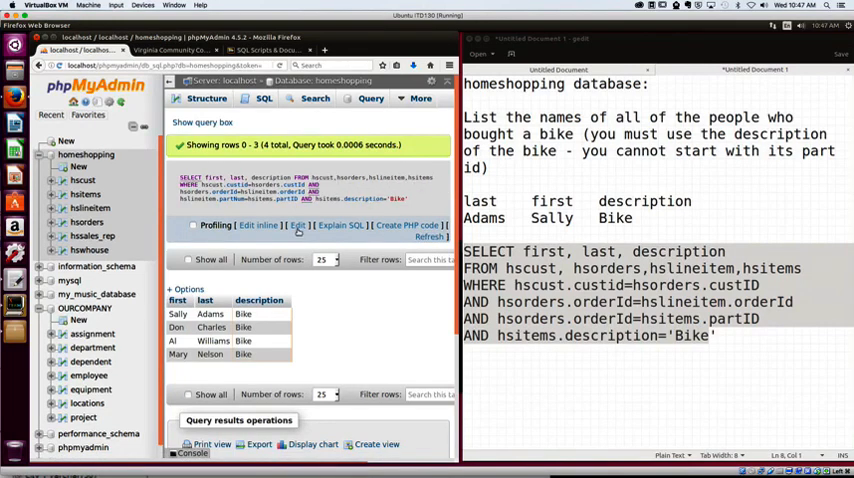
left_click(298, 226)
type(",hscust.custid,hsorders.custId,hsorders.orderId,hso")
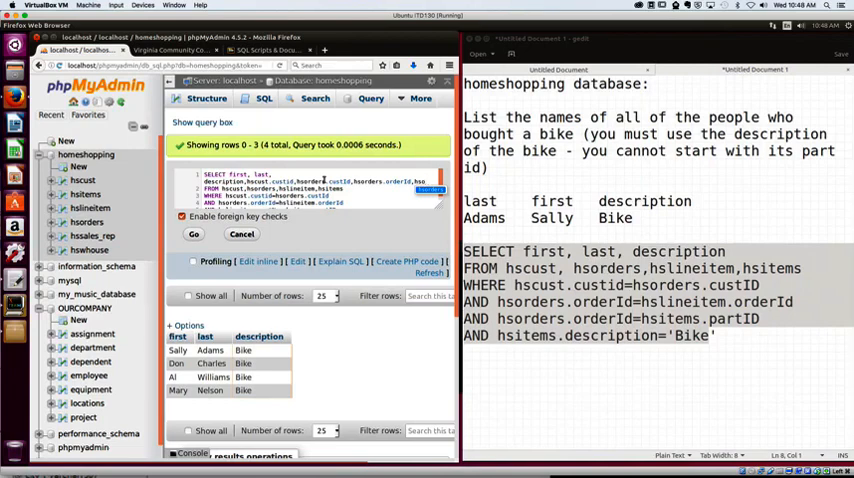
left_click(416, 180)
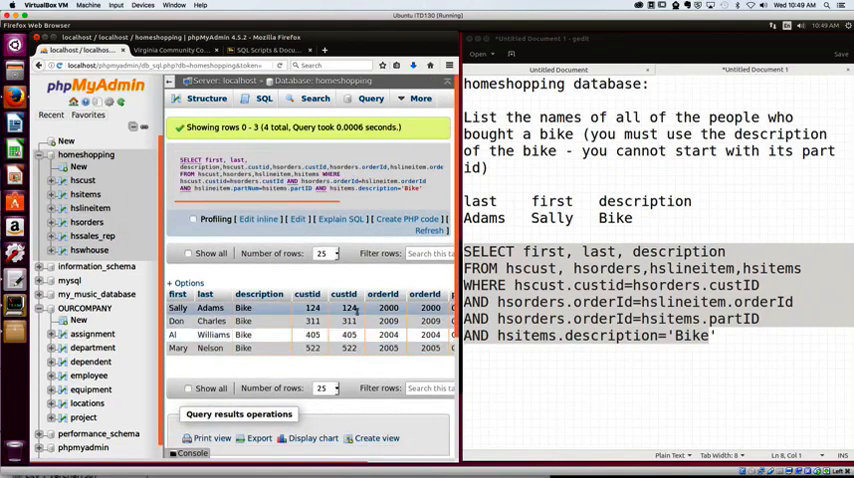
mouse_move(344, 294)
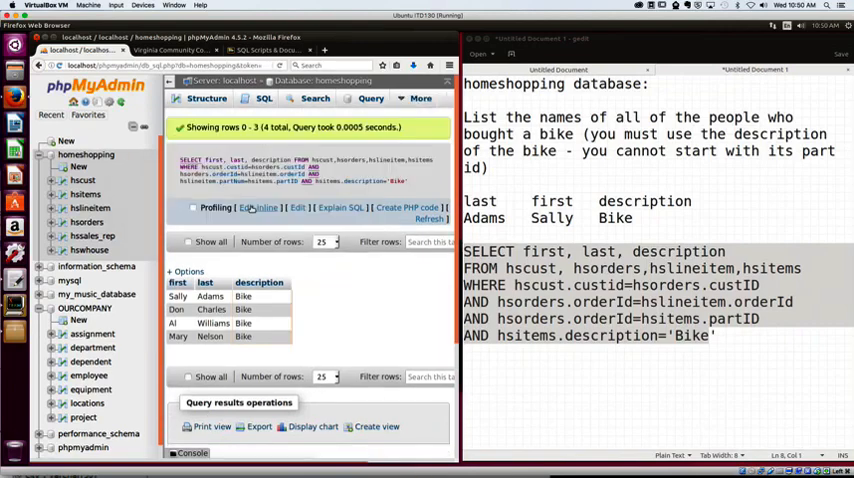
- Reopen the executed first/last/description Bike query for inline editing
left_click(260, 208)
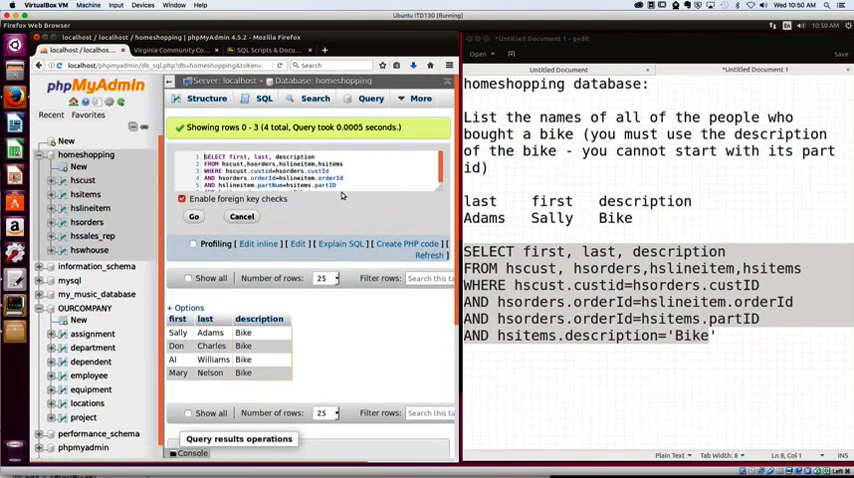